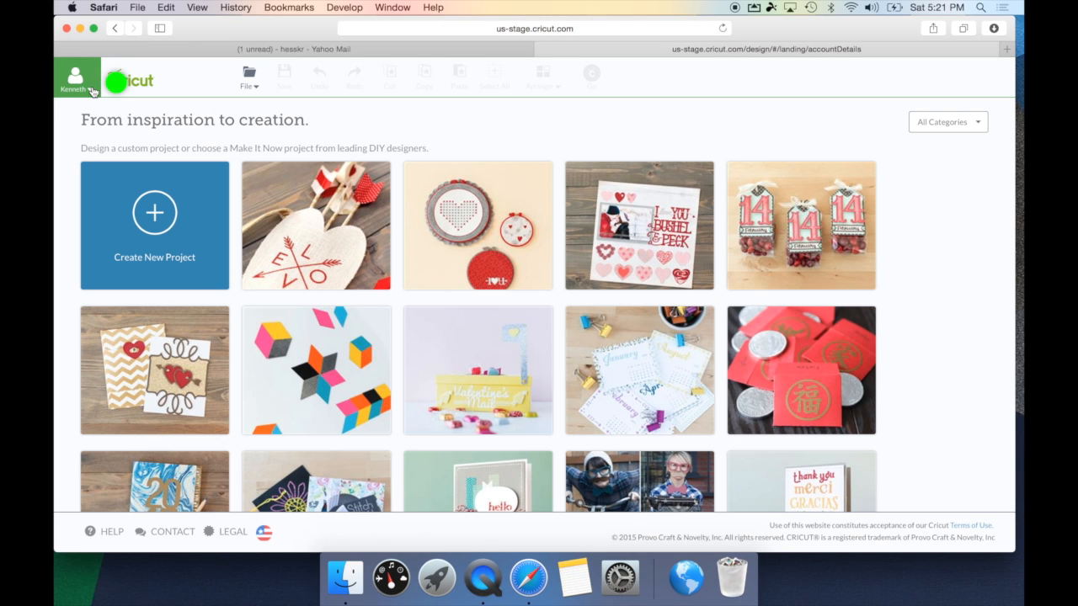
Step: View the Account Details dialog from the account icon's Account Settings menu
left_click(74, 79)
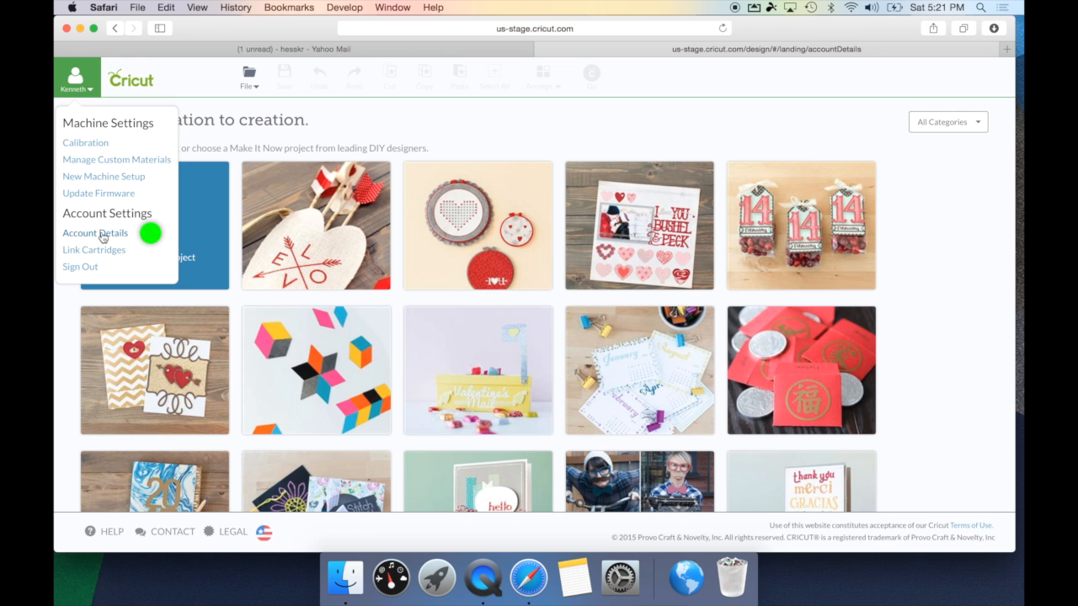
left_click(94, 233)
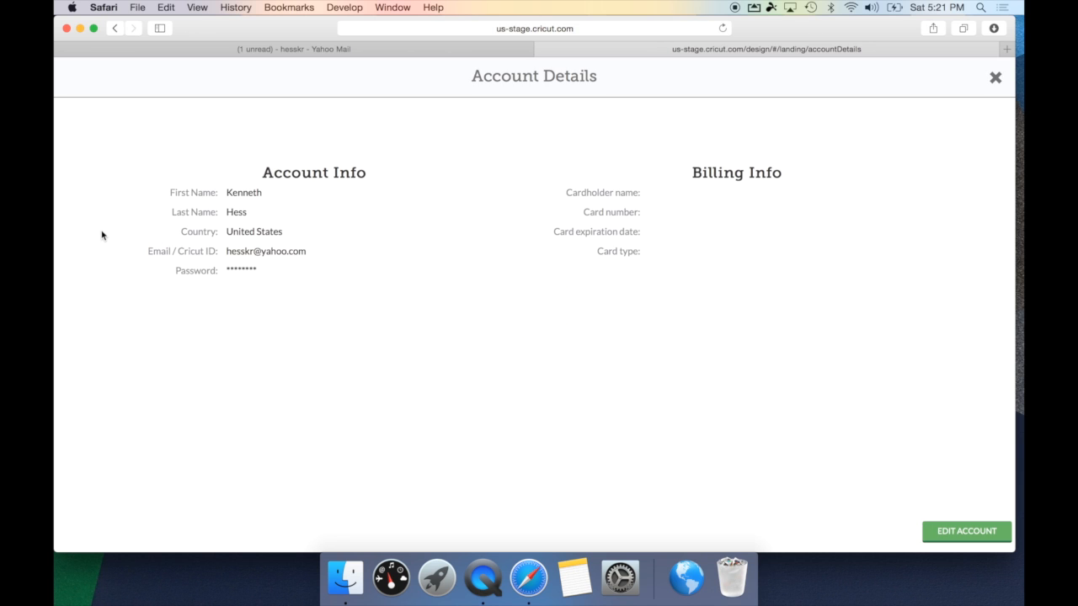
left_click(244, 168)
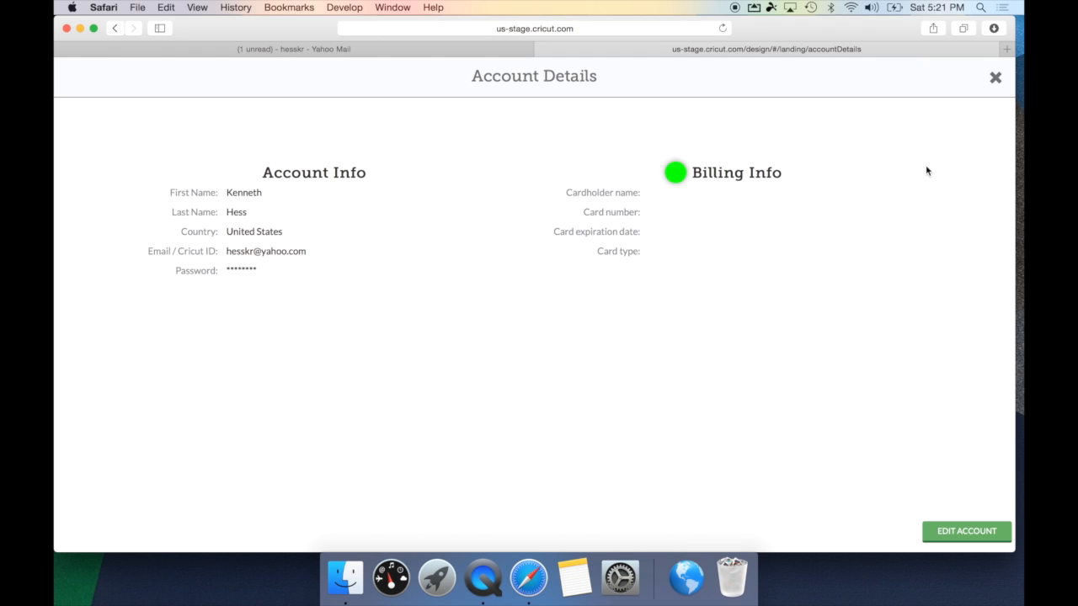
mouse_move(919, 243)
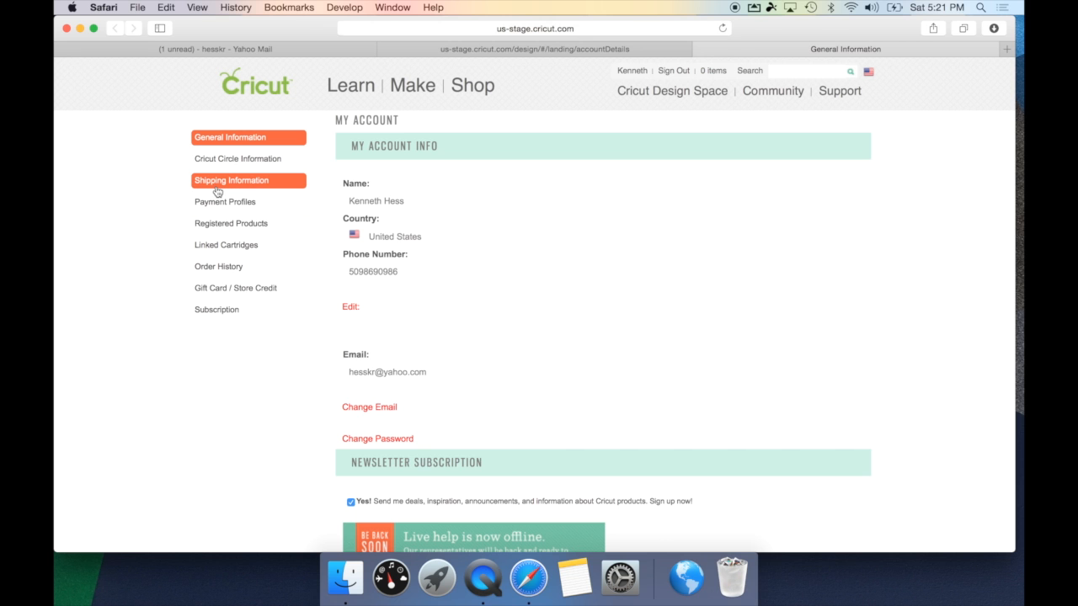
Step: Review the saved shipping addresses, then the Payment Profiles page showing none saved
left_click(230, 180)
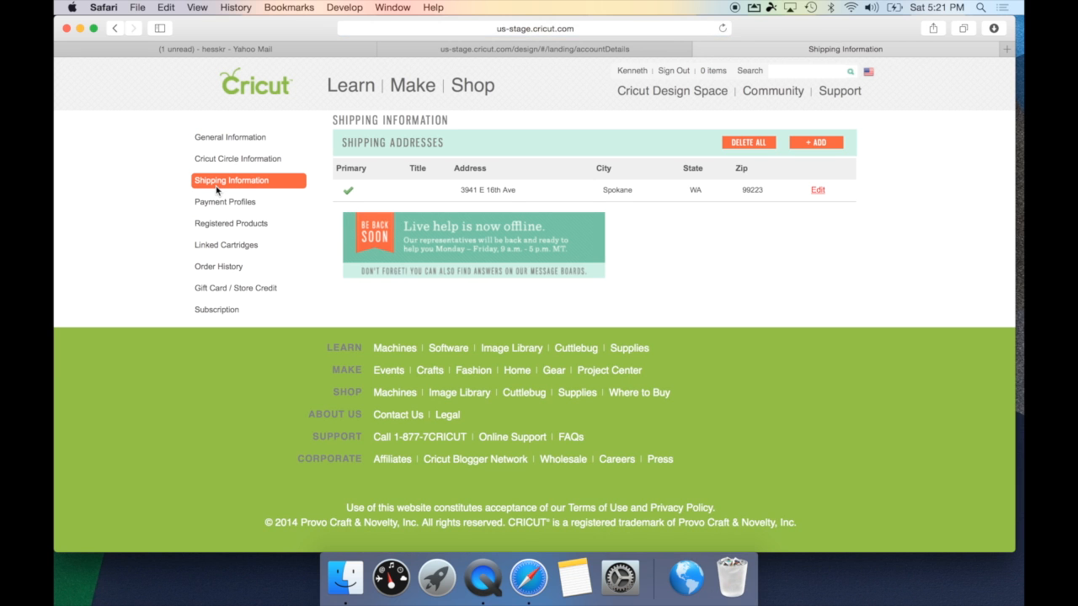
mouse_move(217, 190)
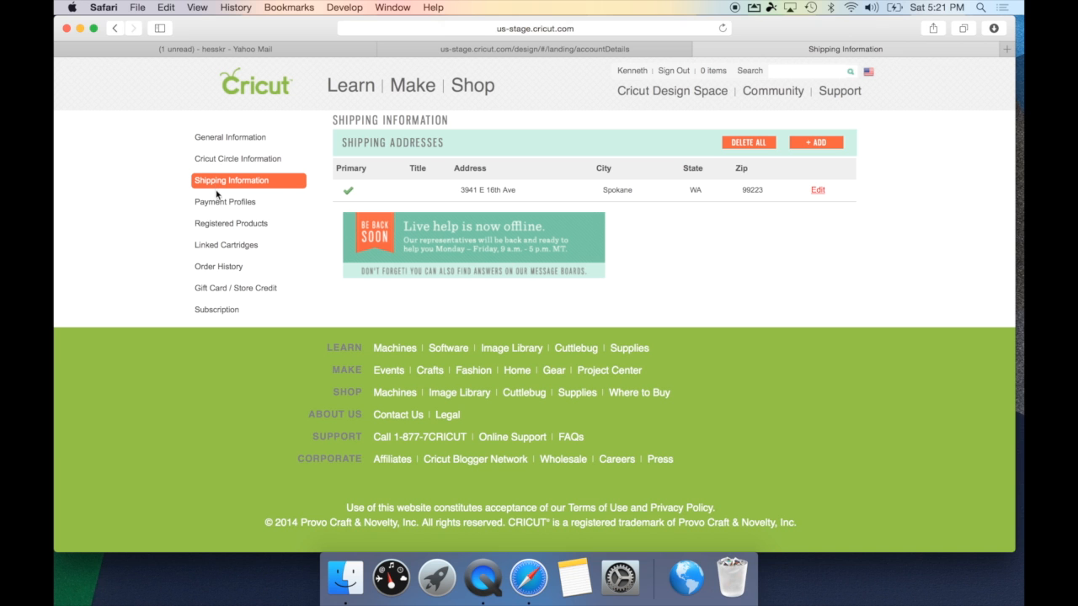
left_click(224, 203)
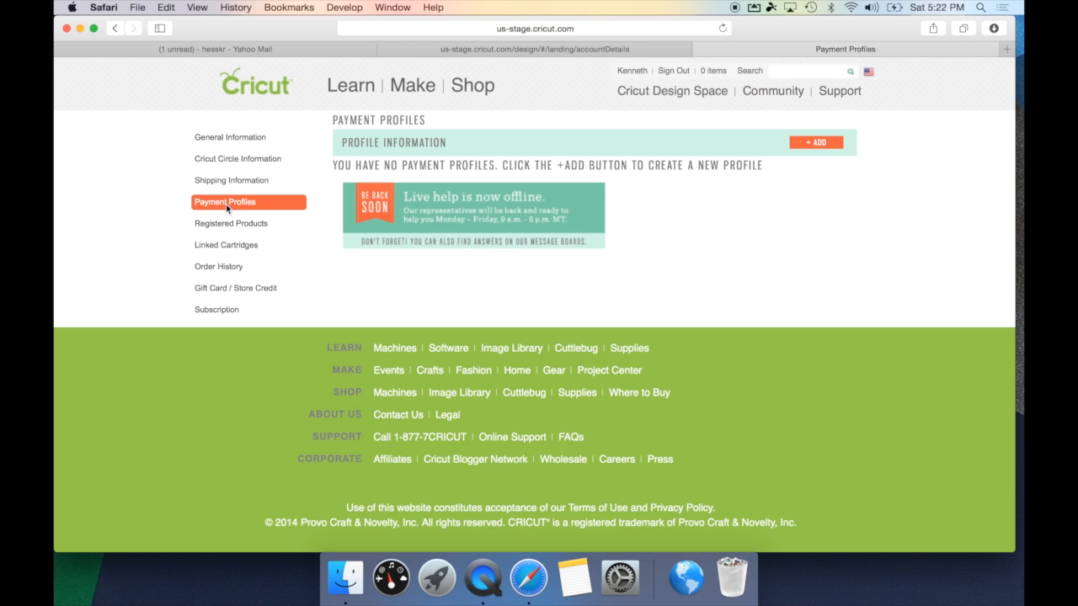
Step: Review Registered Products, Linked Cartridges, Order History, Gift Card / Store Credit, then the Subscription page
left_click(230, 222)
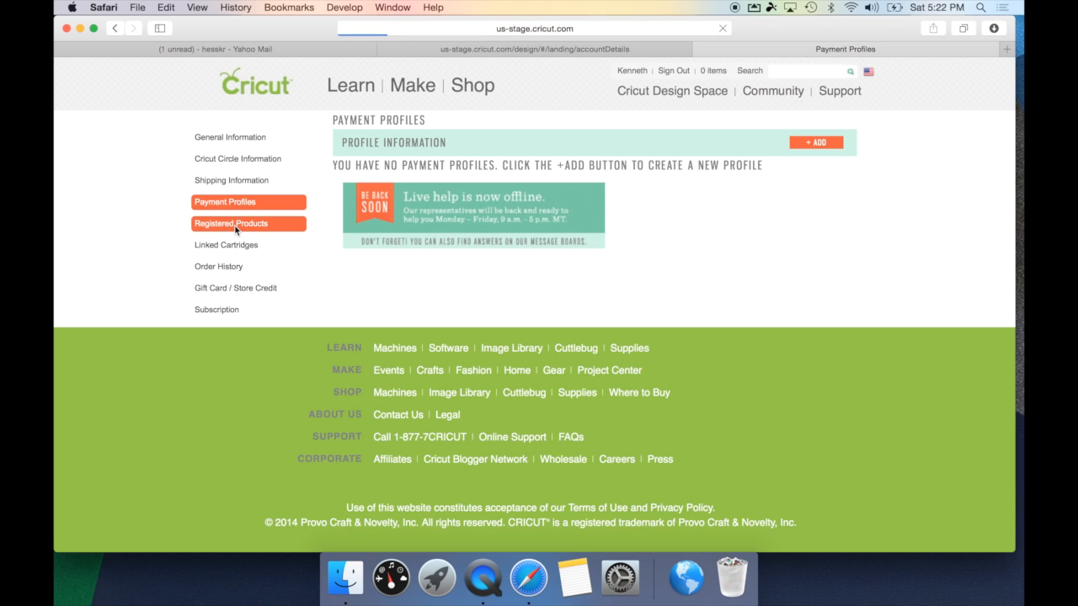
left_click(230, 223)
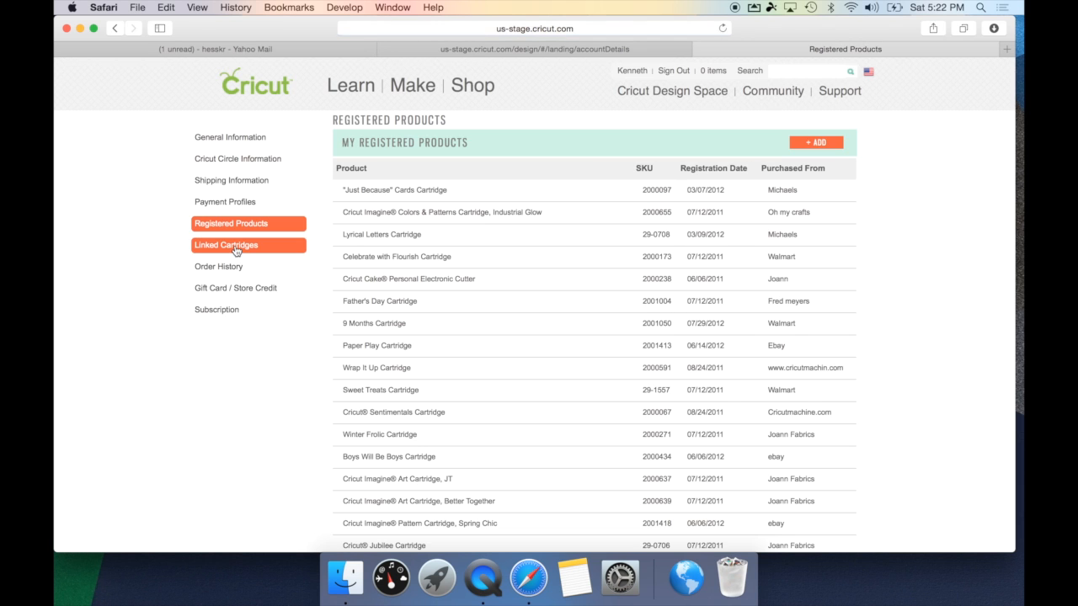
left_click(226, 246)
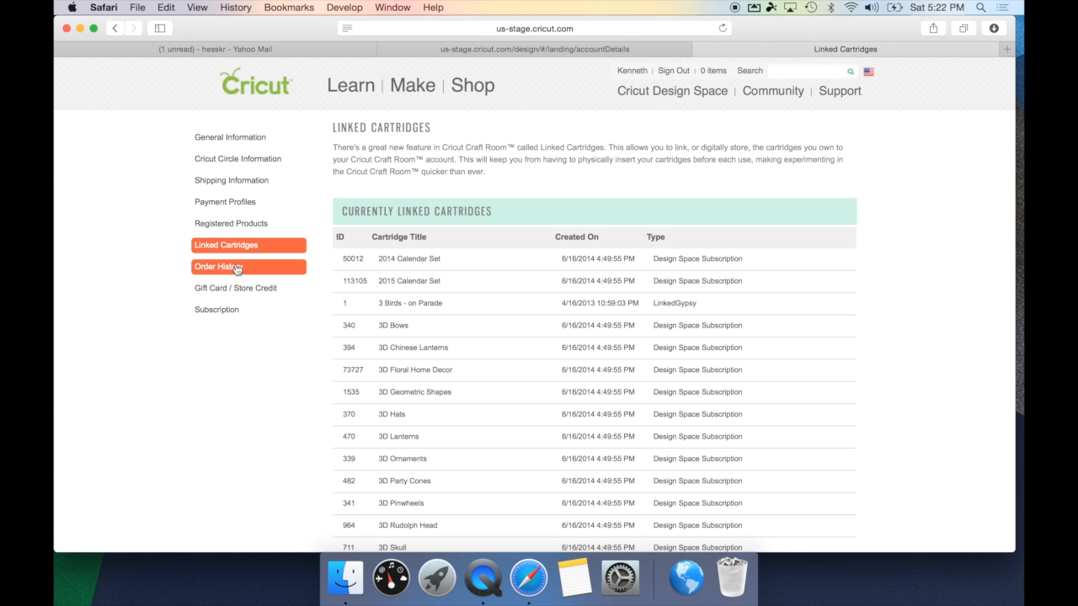
left_click(236, 288)
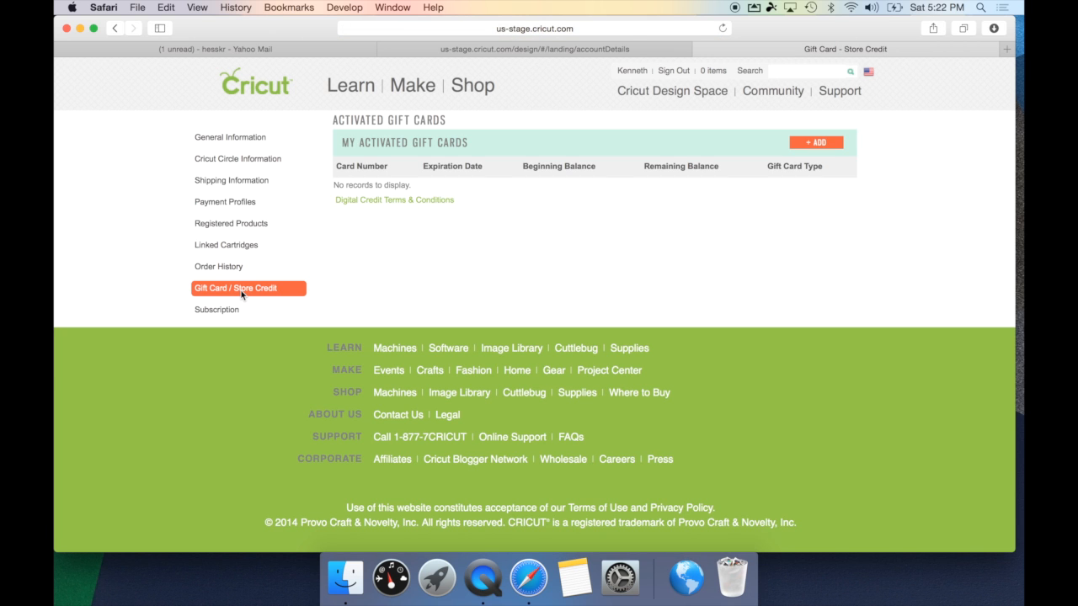
left_click(215, 310)
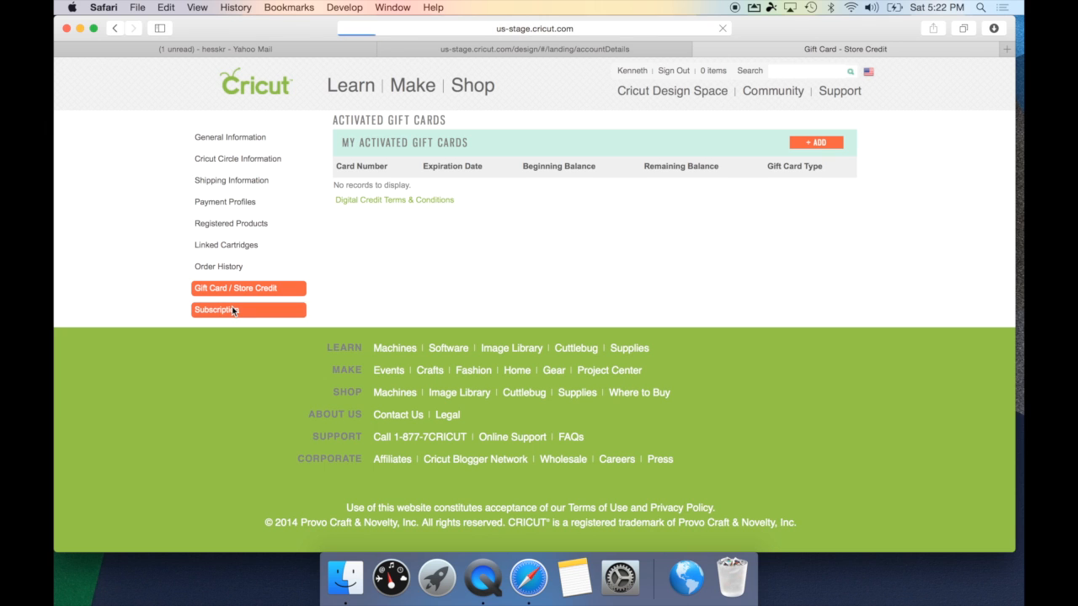
left_click(224, 310)
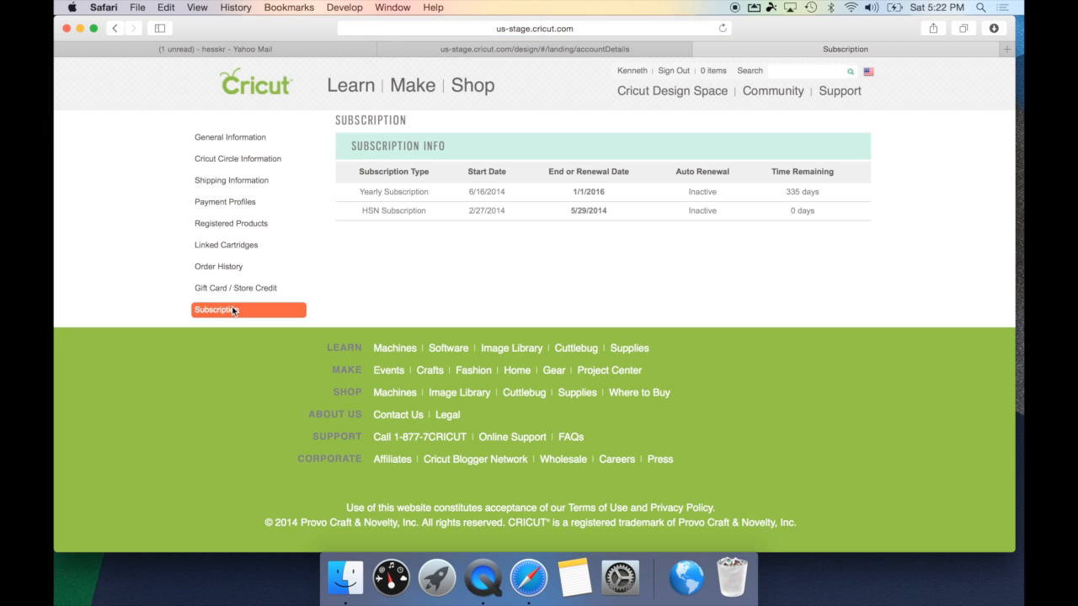